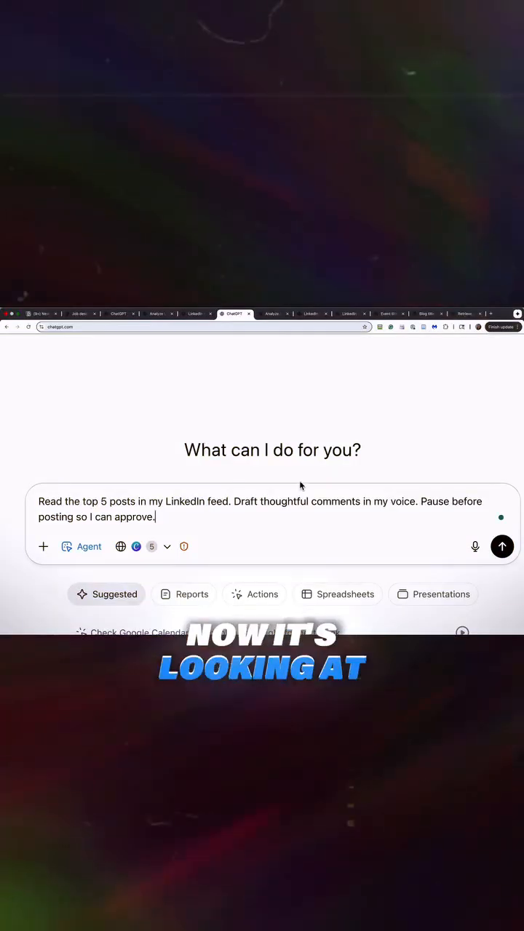
# - Send the request to read the top 5 LinkedIn posts and draft comments for approval
pyautogui.click(502, 547)
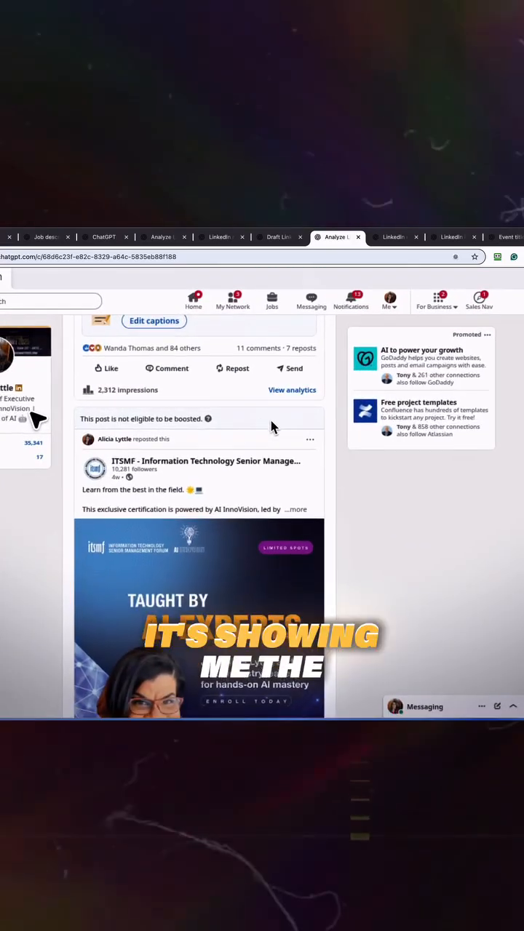
# - Scroll the conversation to follow the agent browsing the LinkedIn feed
pyautogui.scroll(-3)
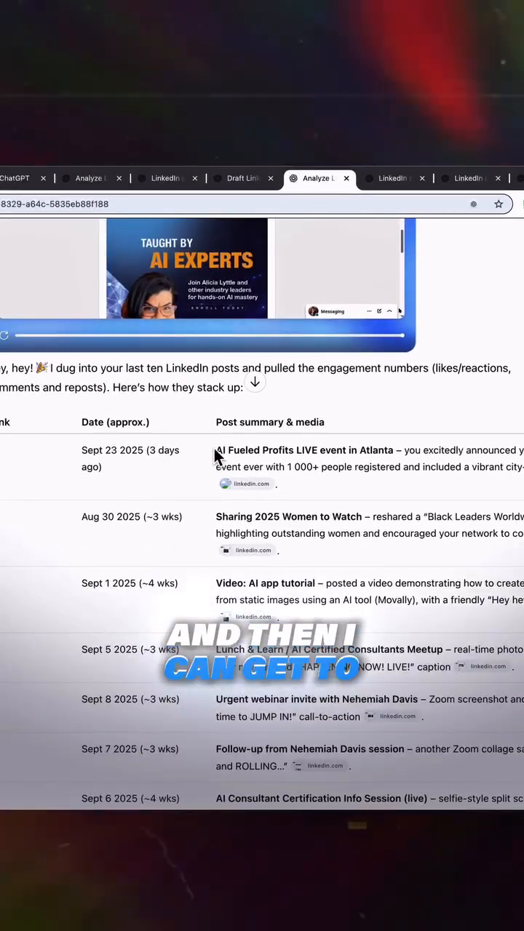
# - Scroll to the agent's engagement table of the last ten LinkedIn posts
pyautogui.scroll(-3)
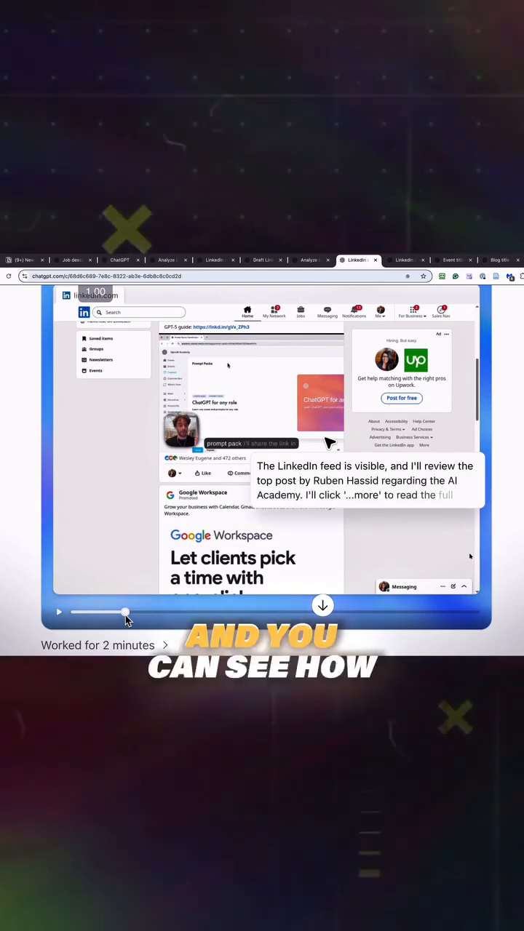
# - Advance the replay slider to where the agent scrolls past the top post's 144 comments
pyautogui.moveTo(123, 612); pyautogui.dragTo(192, 612)
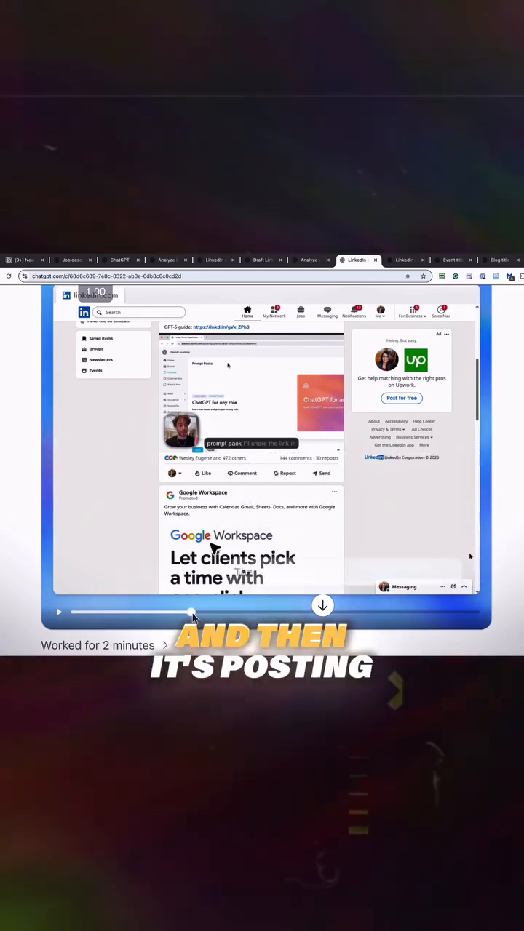